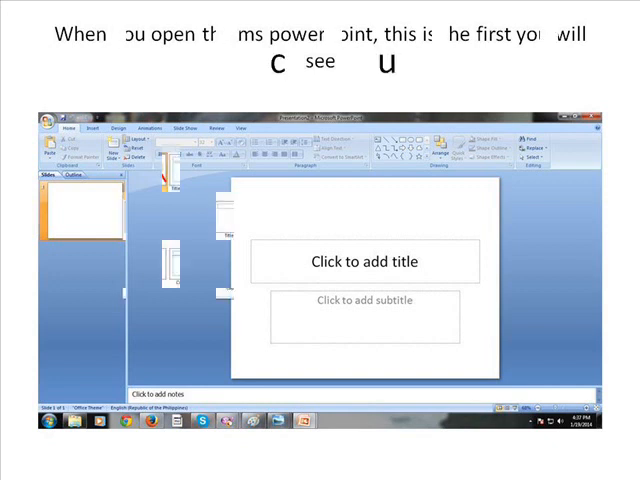
Step: Open the slide layout gallery from the Home tab
click(145, 141)
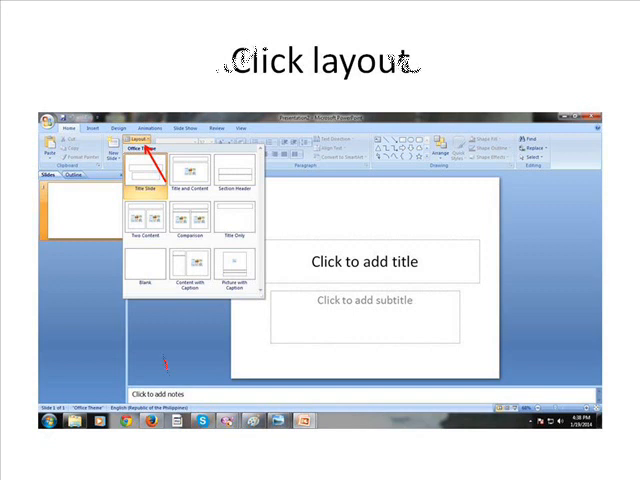
Step: Apply the Blank layout to remove the title and subtitle placeholders
click(147, 265)
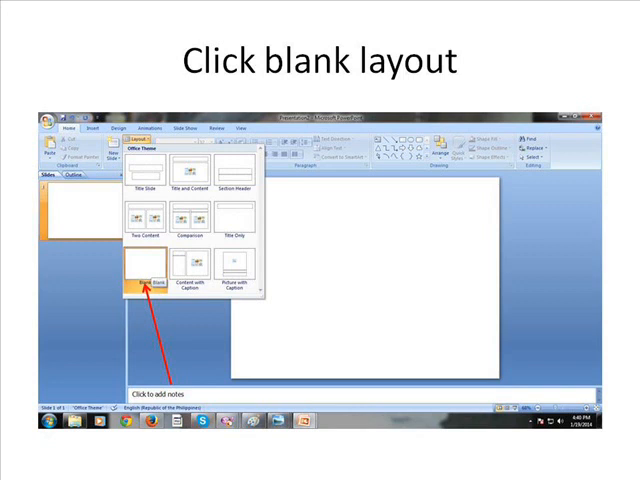
click(142, 278)
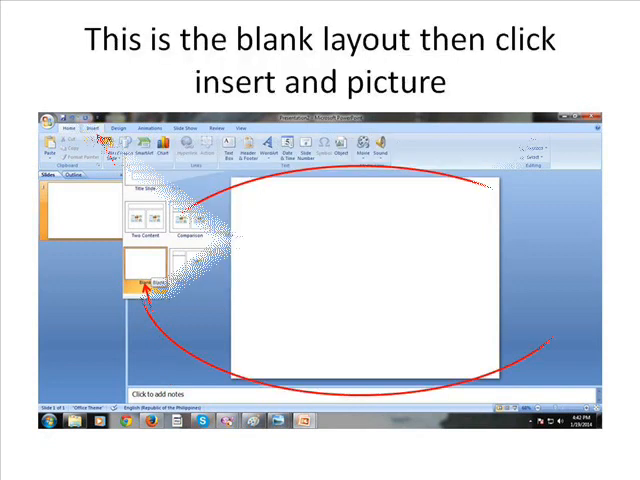
Step: Open Insert Picture on the Pictures library to choose the candle photo
click(93, 128)
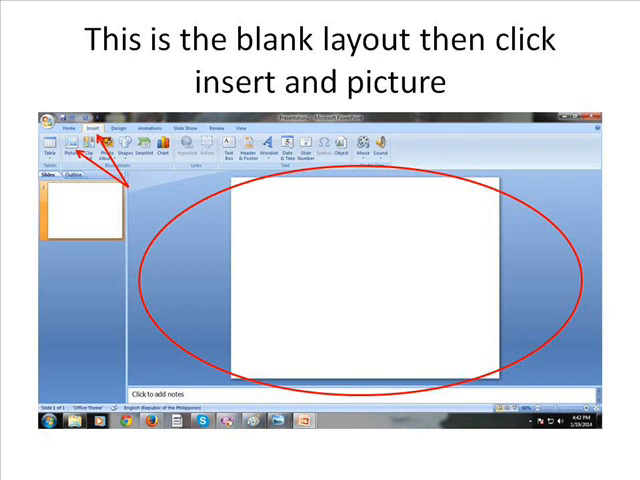
click(77, 145)
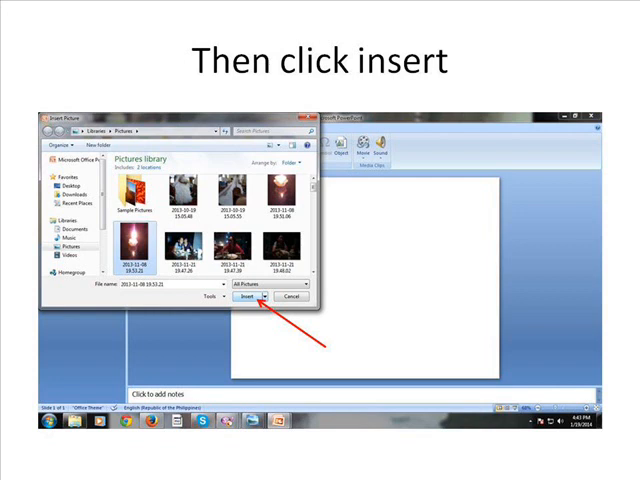
Step: Insert the candle photo, then start saving it as a JPEG picture in My Pictures
click(244, 298)
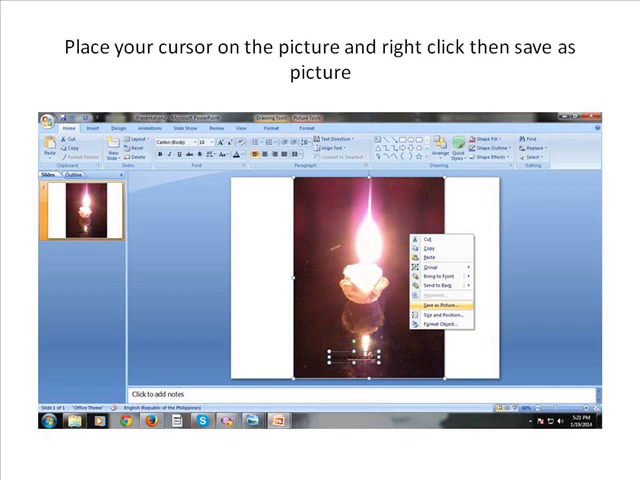
click(434, 307)
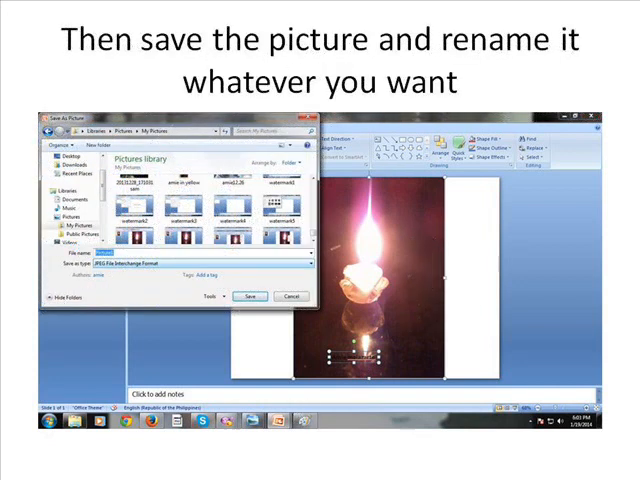